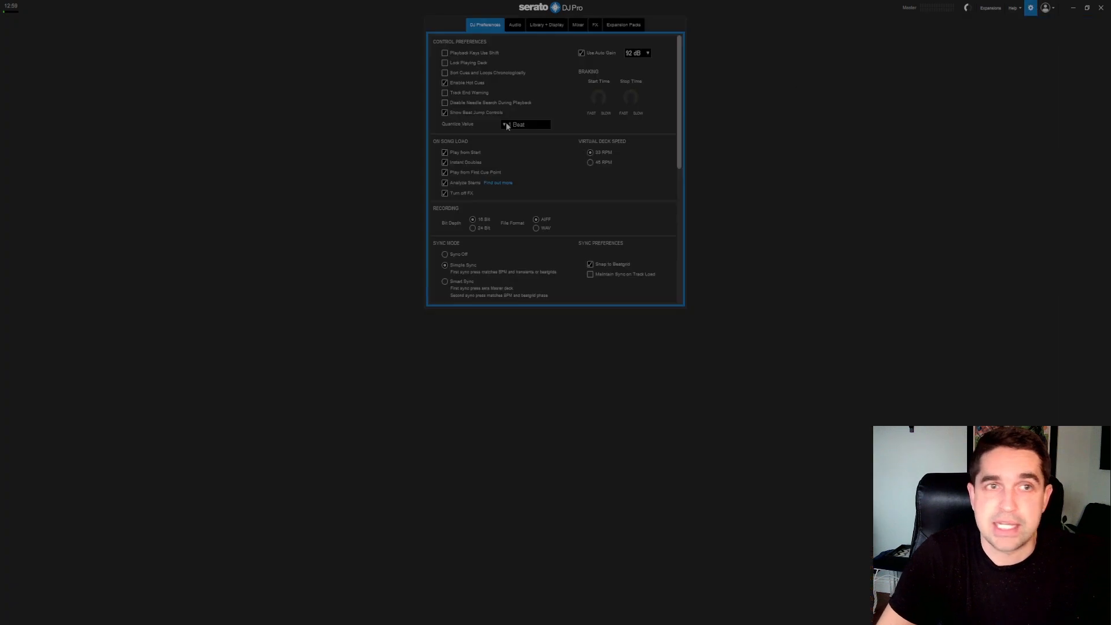
- Show Serato's Audio setup with the USB buffer size slider and output options
left_click(515, 24)
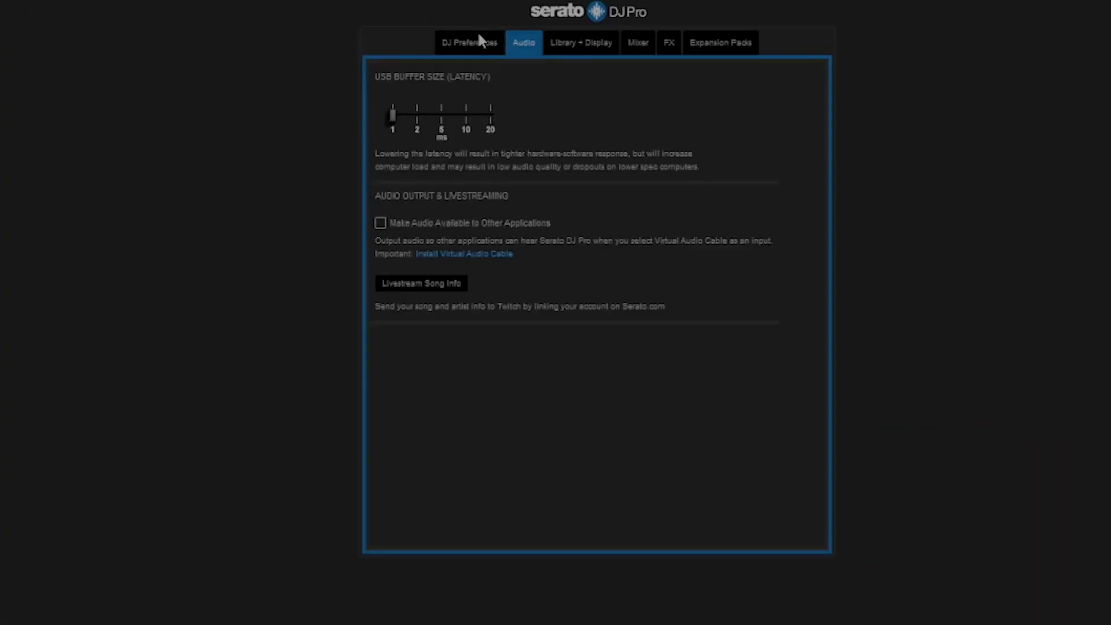
left_click(469, 43)
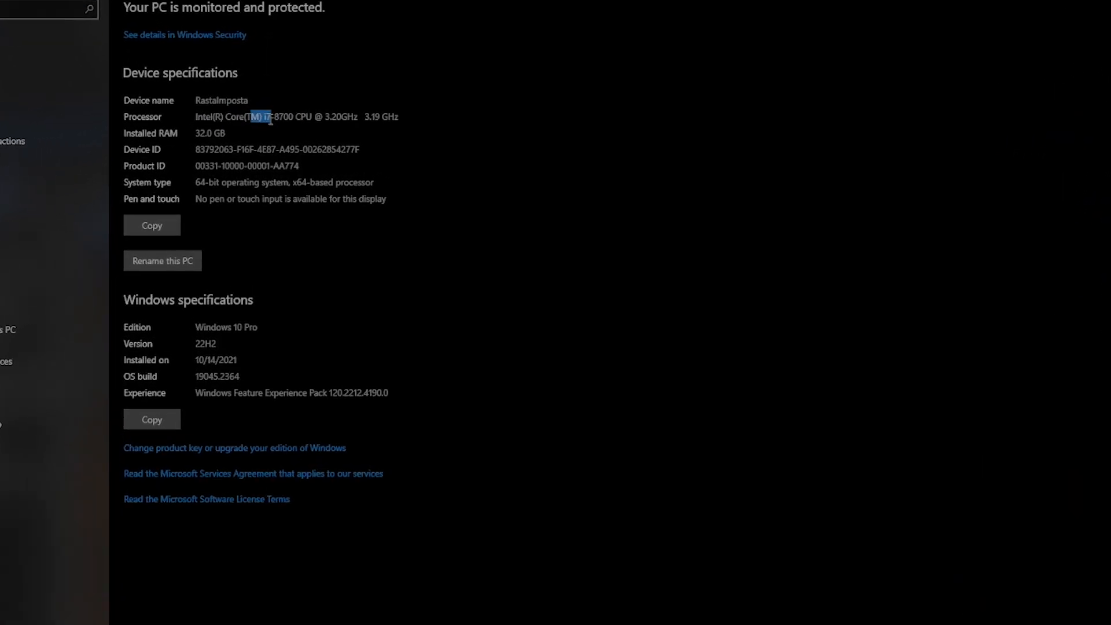
- Reveal the Device specifications listing the Intel Core i7-8700 and 32.0 GB RAM
scroll("up", 3)
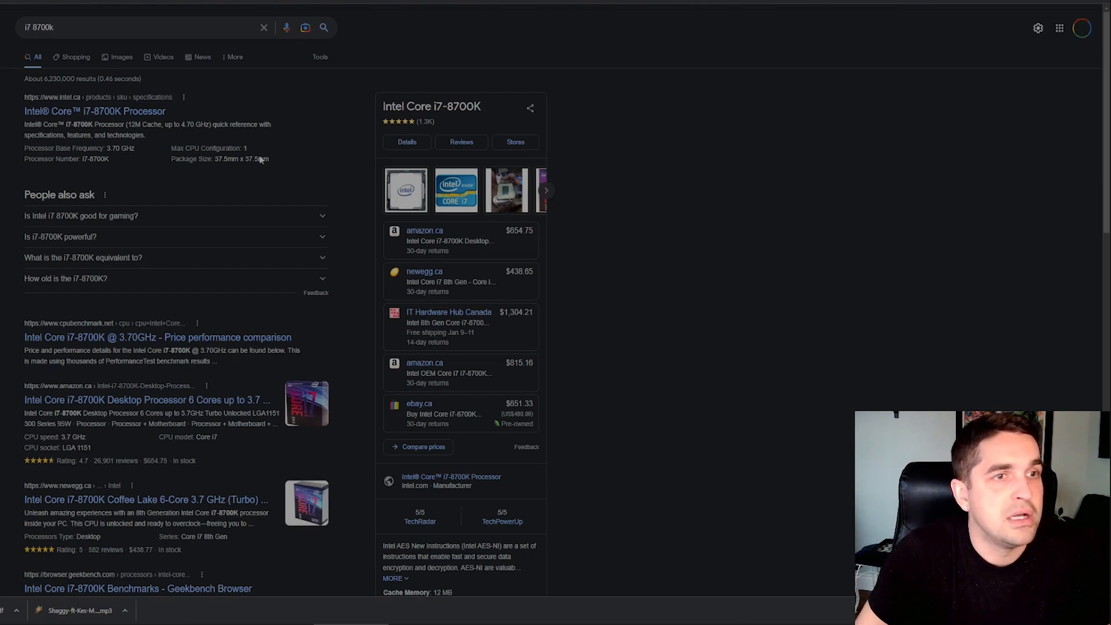
- Search Google for 'i7 8700k year' to find the processor's launch date
left_click(555, 98)
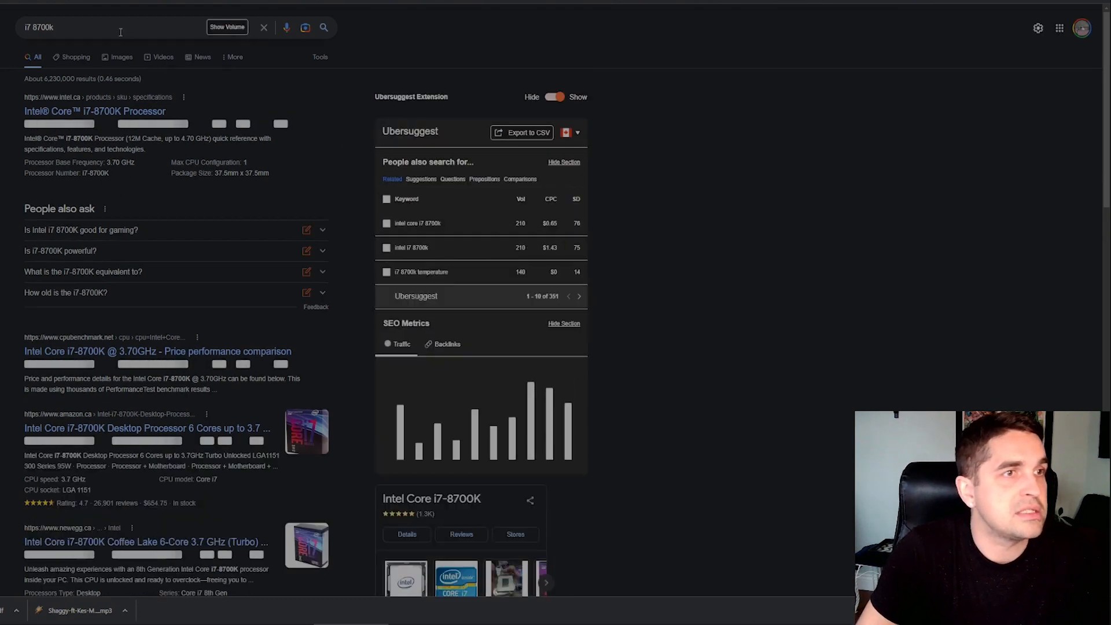
type("year")
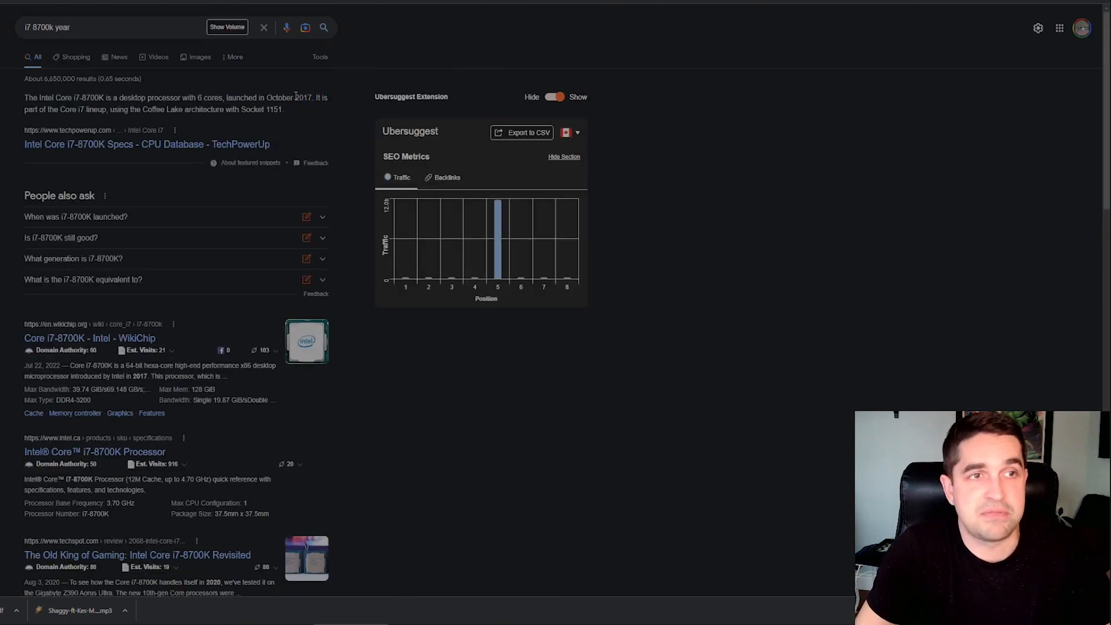
double_click(302, 97)
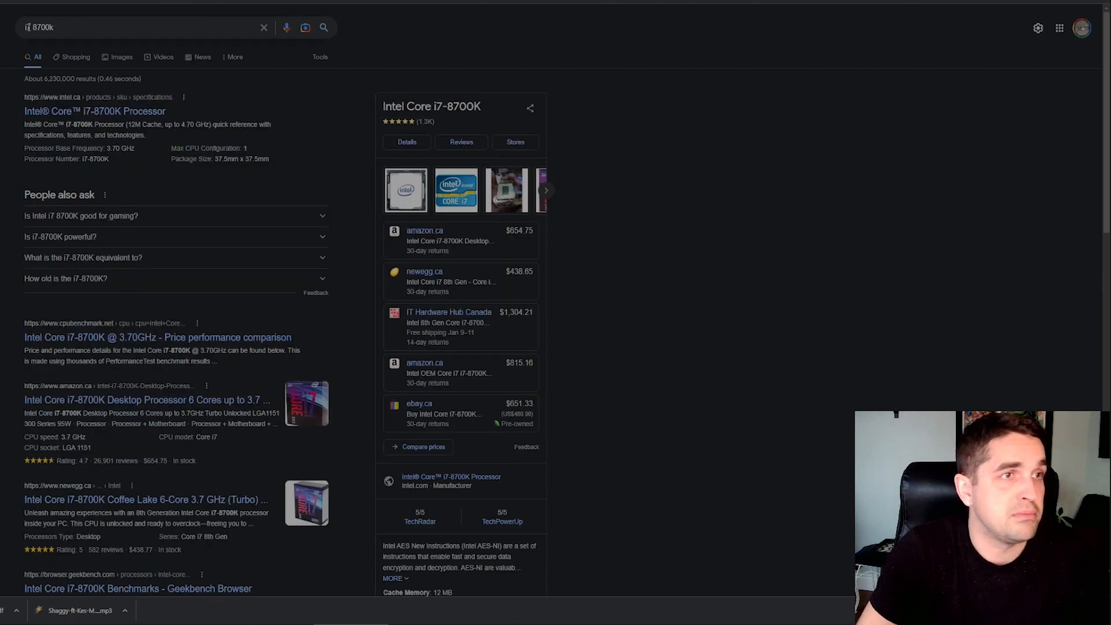
- Search for 'i7 11th gen' and look over the 11th-gen Core i7 results
left_click(107, 26)
type("i7 11th")
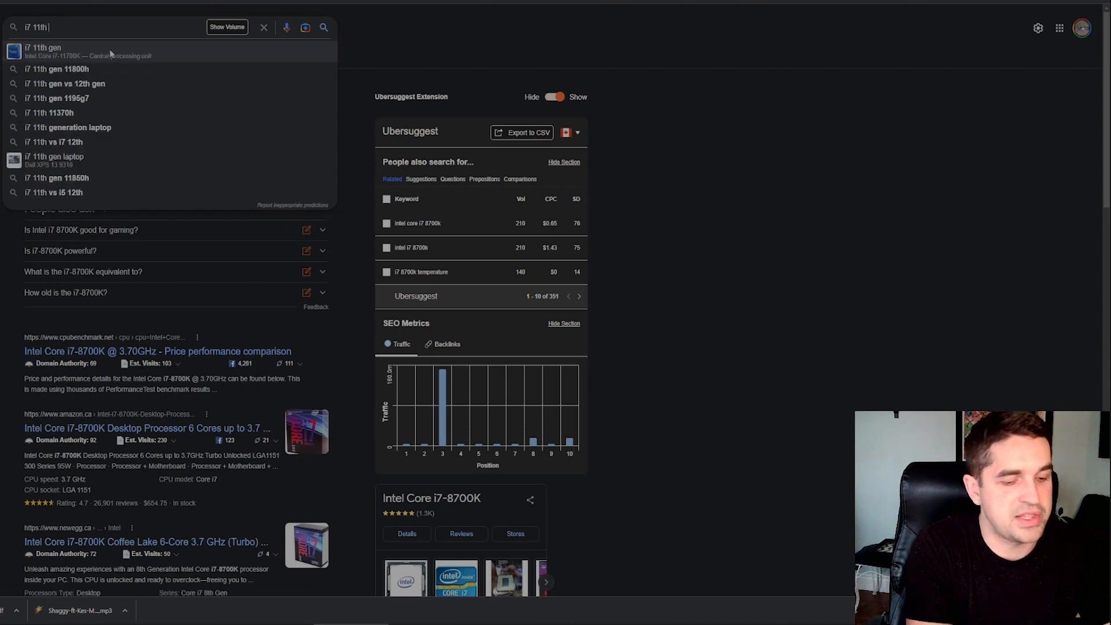
left_click(43, 47)
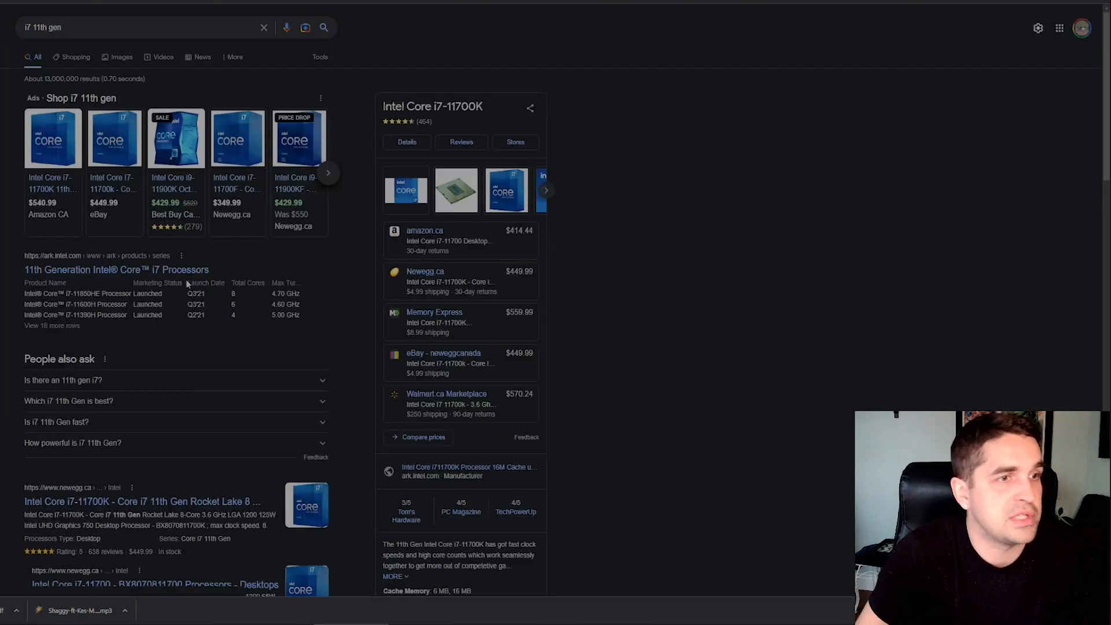
scroll("down", 3)
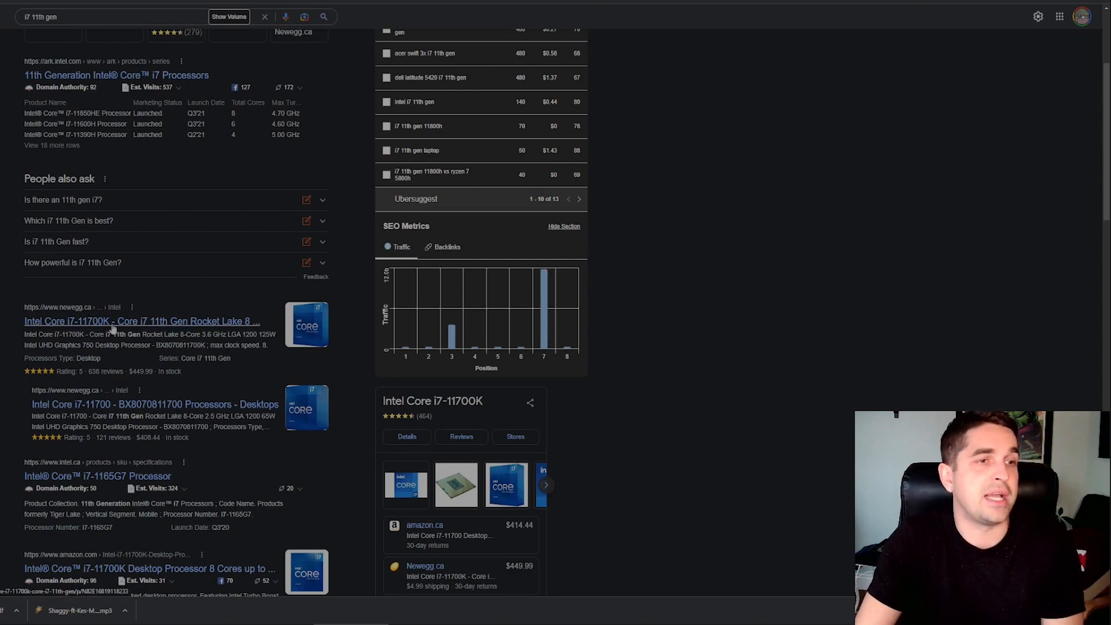
scroll("up", 3)
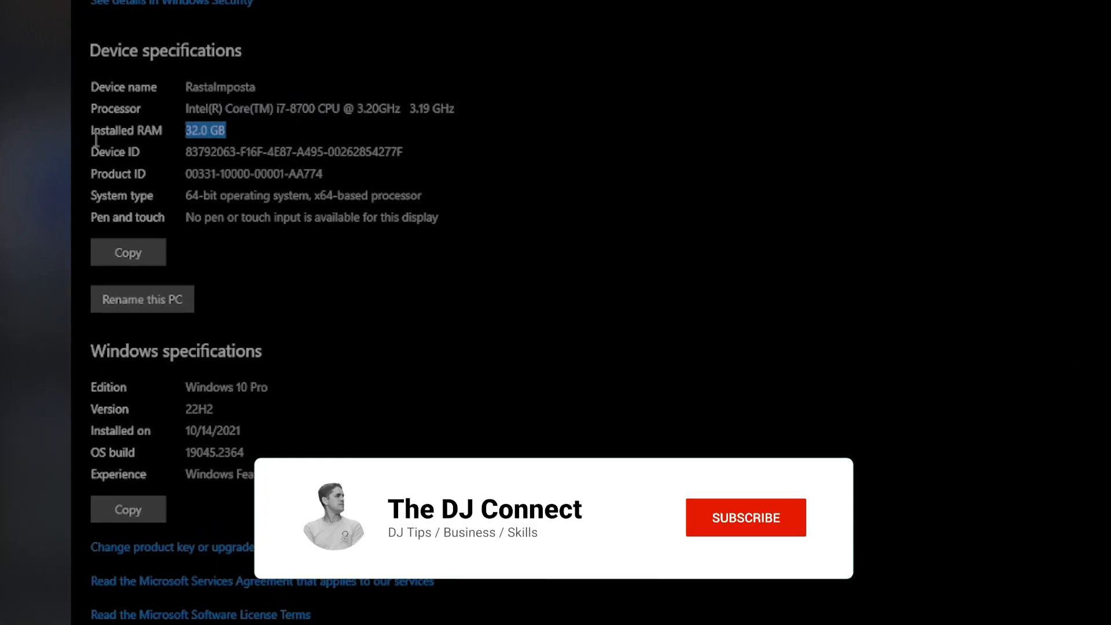
- Return to the Settings About page showing 32.0 GB installed RAM
left_click(745, 518)
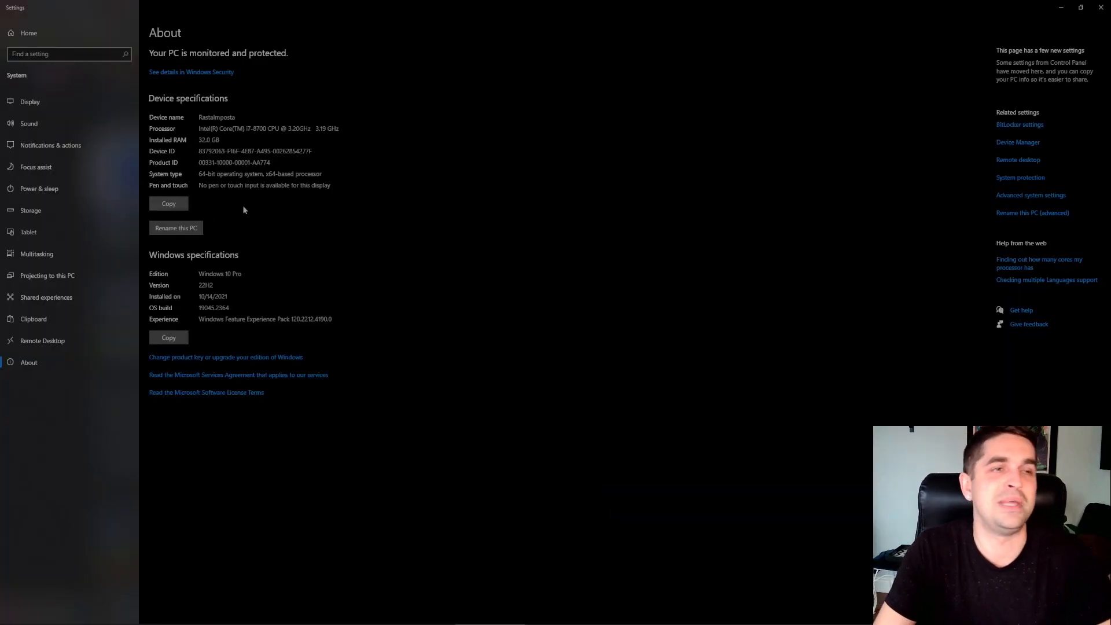
double_click(216, 117)
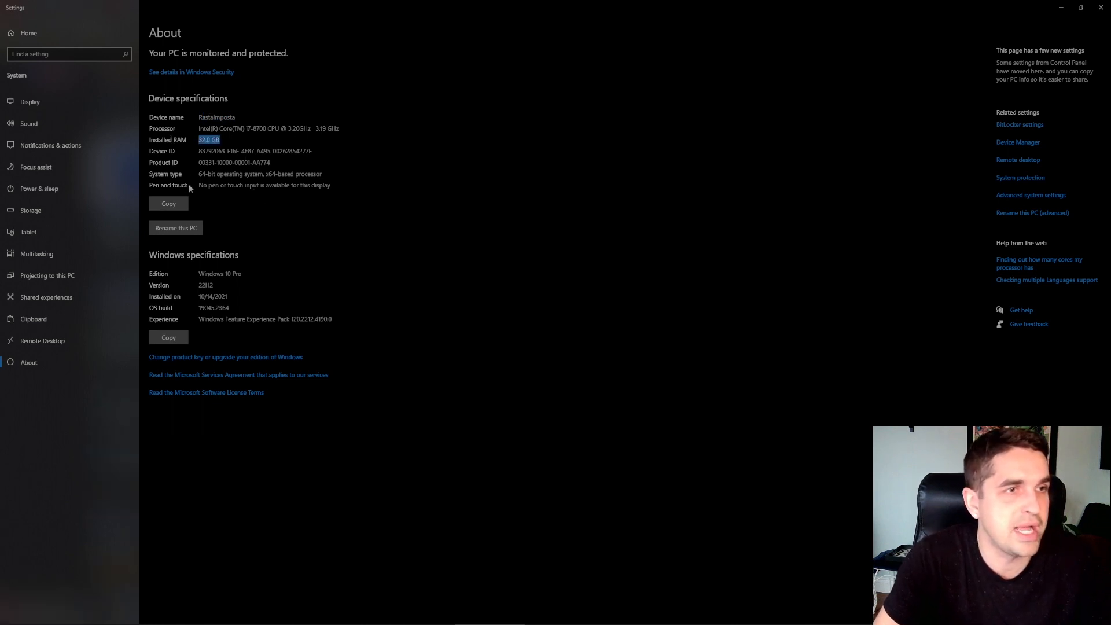
mouse_move(824, 147)
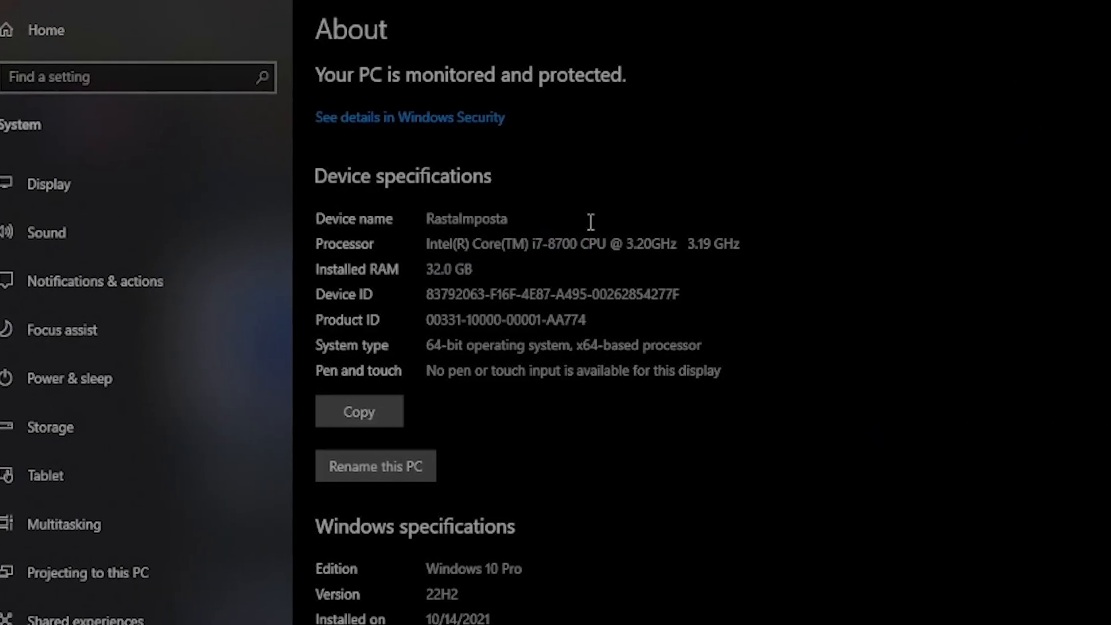
double_click(448, 269)
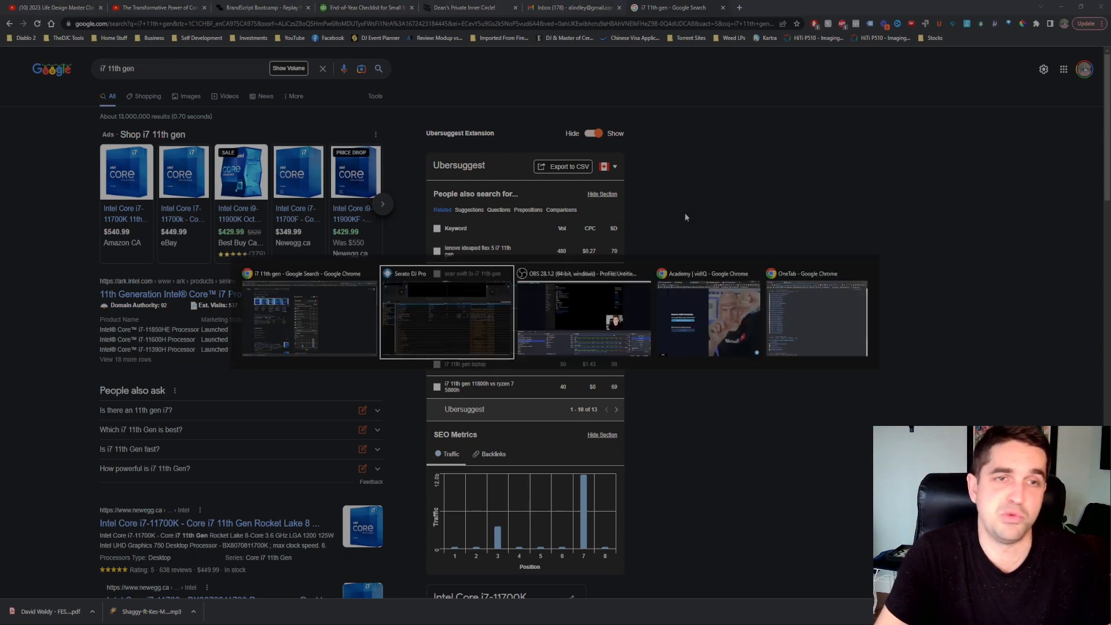
- Bring Serato DJ Pro back in front with its empty decks and track library
left_click(447, 311)
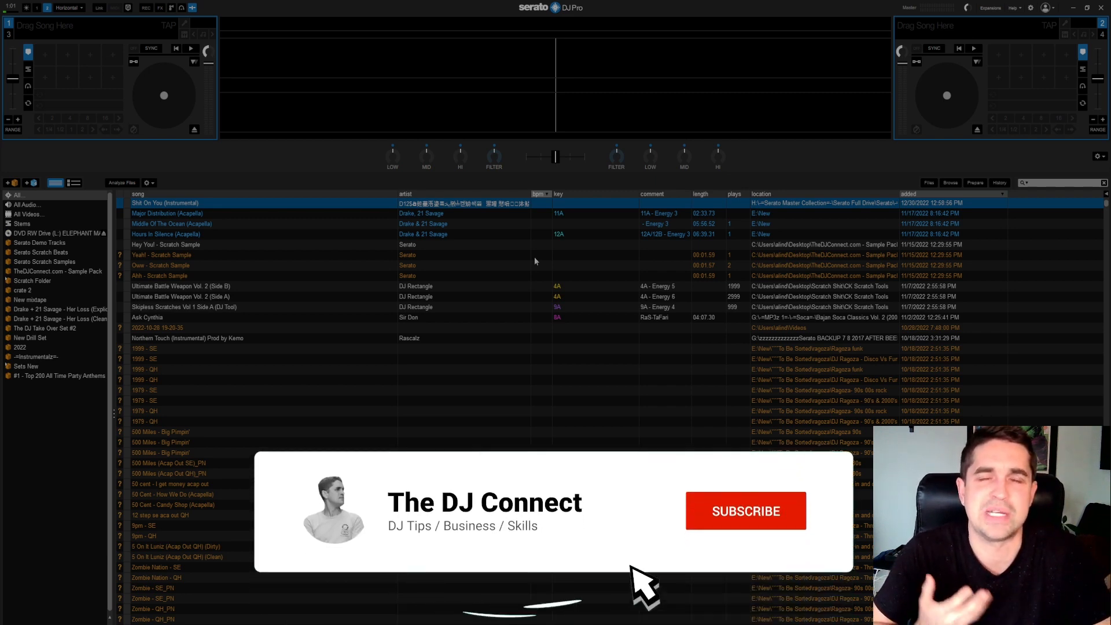
left_click(745, 511)
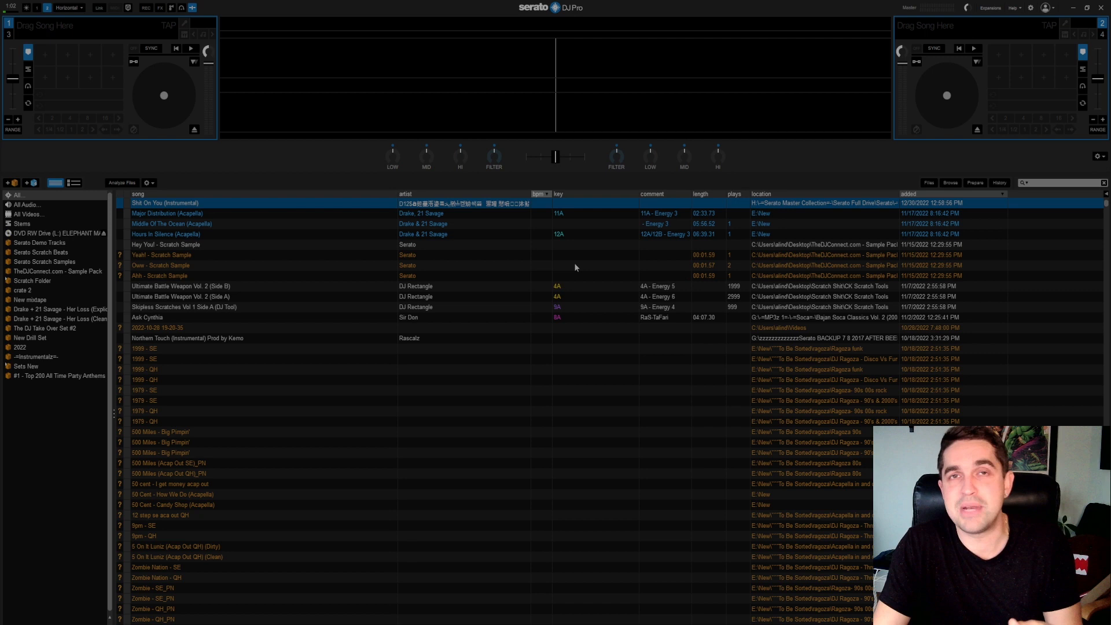
mouse_move(530, 279)
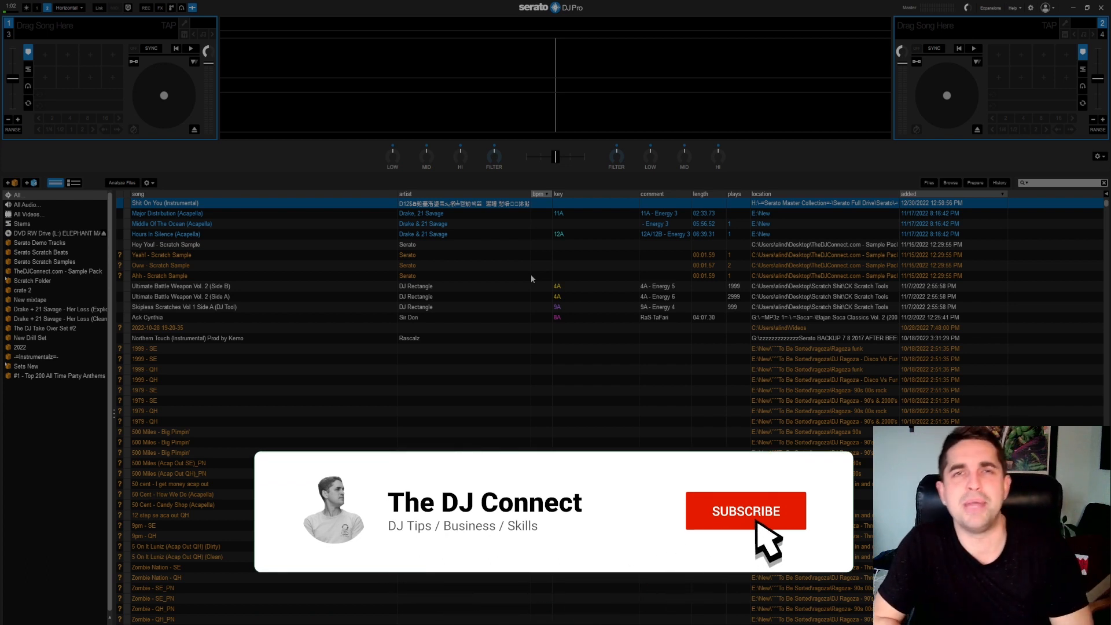
left_click(746, 510)
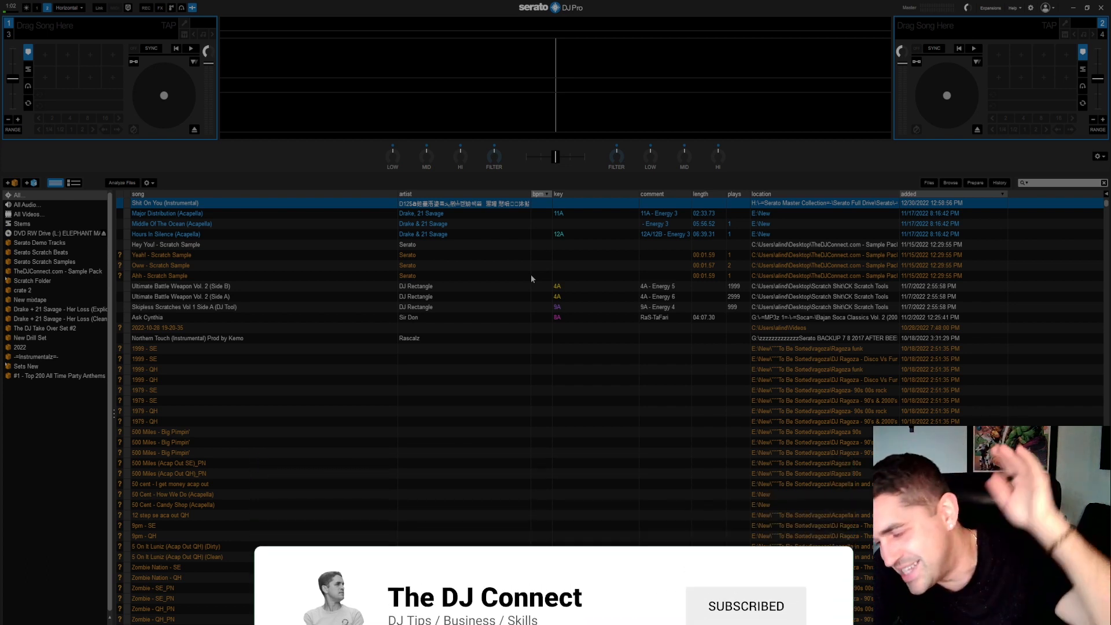